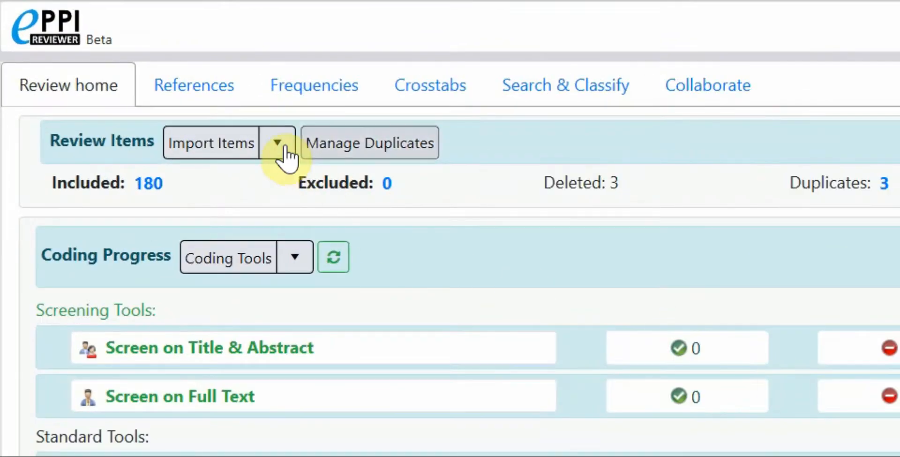
Choose New Reference from the Import Items dropdown to get a blank reference form.
left_click(279, 142)
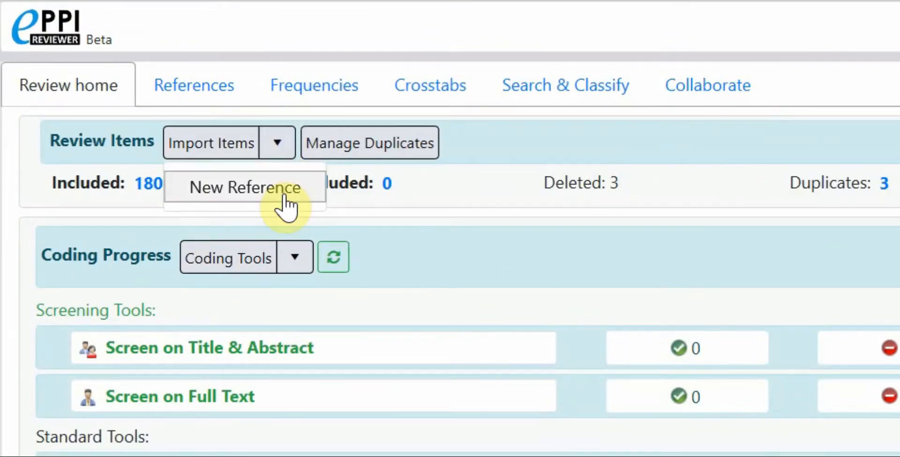
left_click(245, 187)
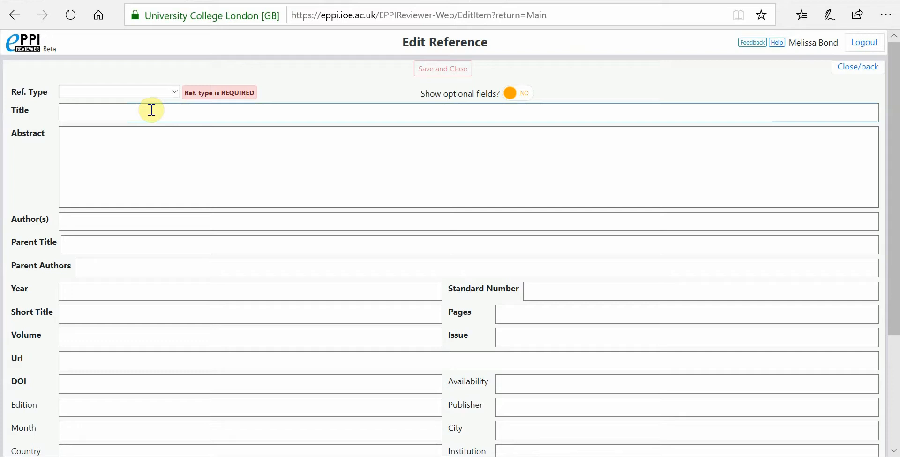
Save the online community of inquiry journal article as a Journal, Article reference.
left_click(118, 91)
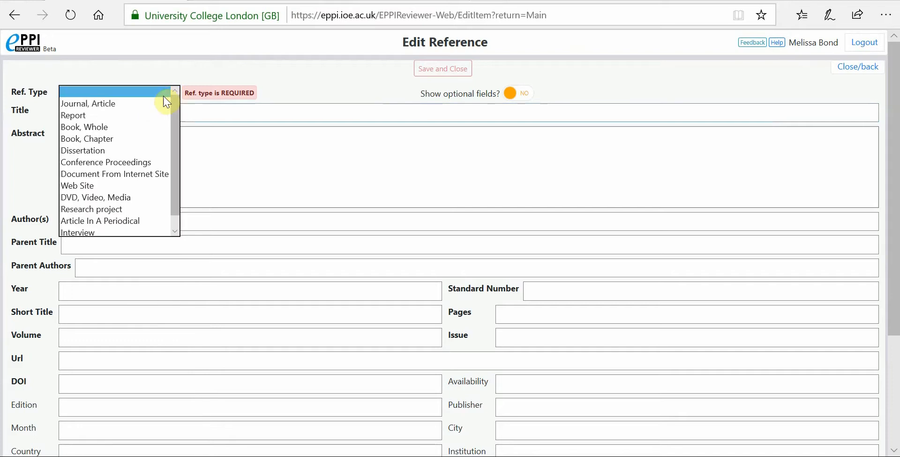
left_click(88, 104)
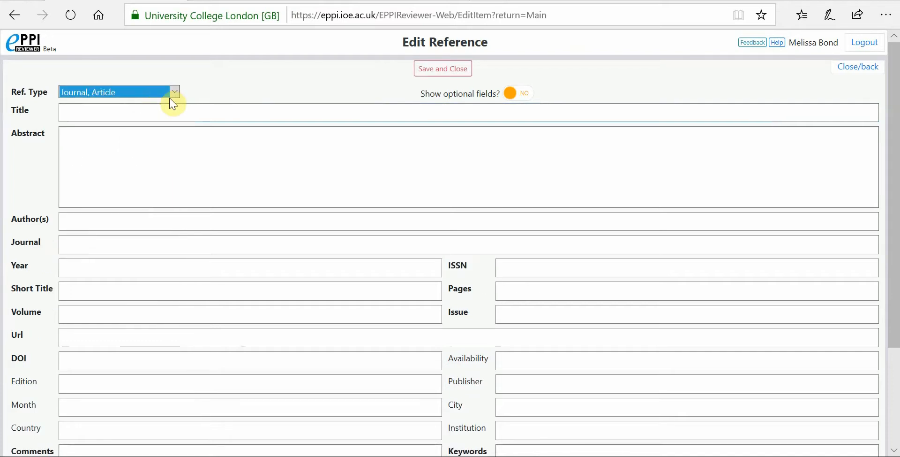
left_click(118, 92)
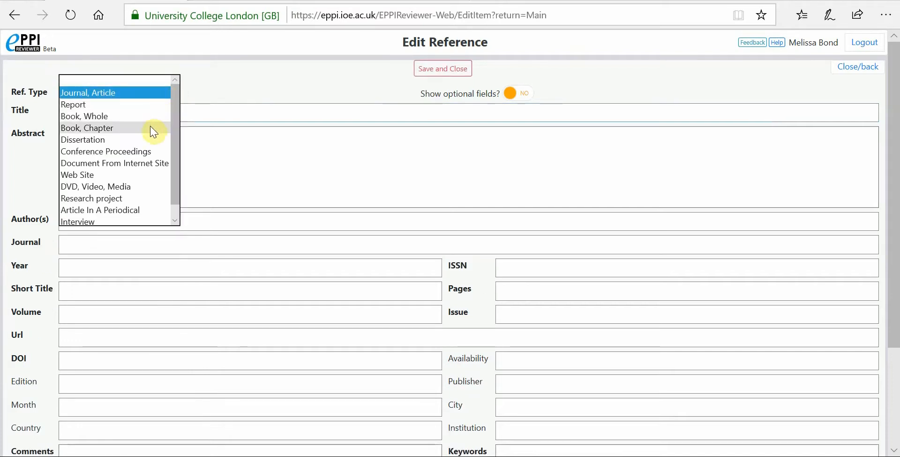
left_click(87, 127)
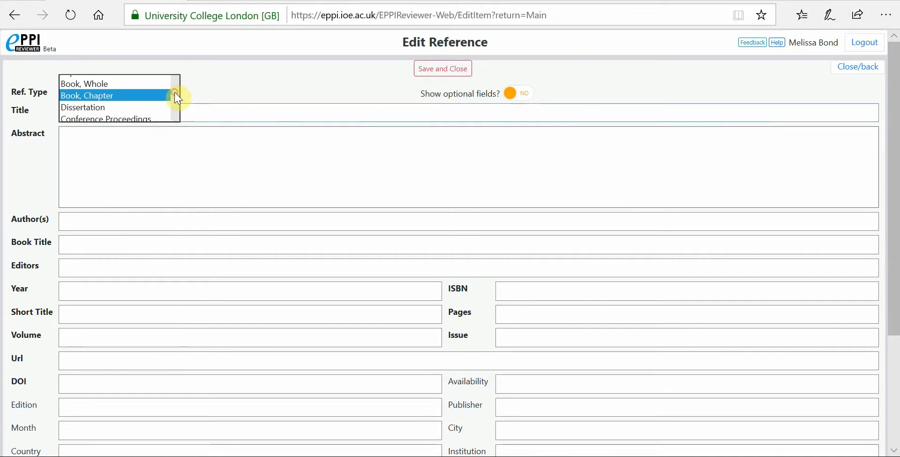
left_click(92, 91)
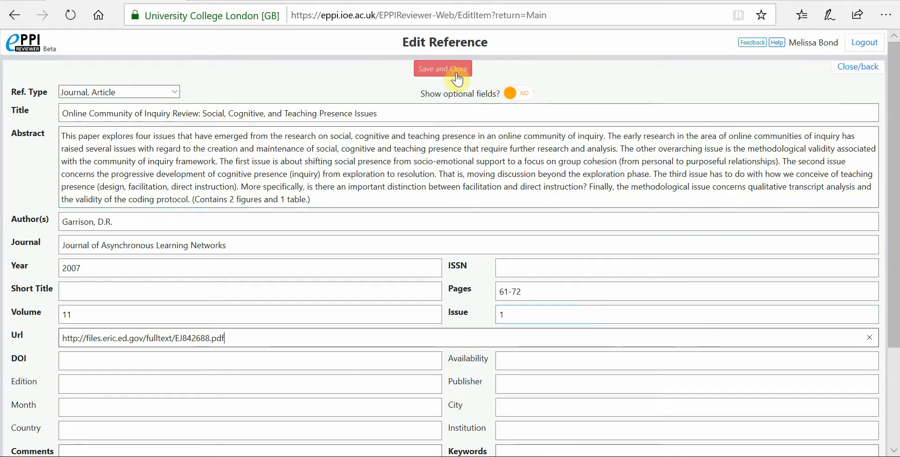
left_click(442, 68)
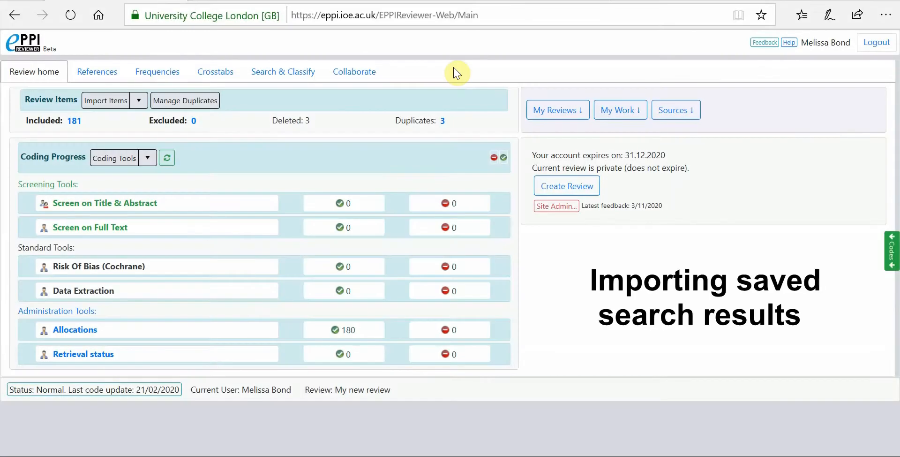
mouse_move(240, 165)
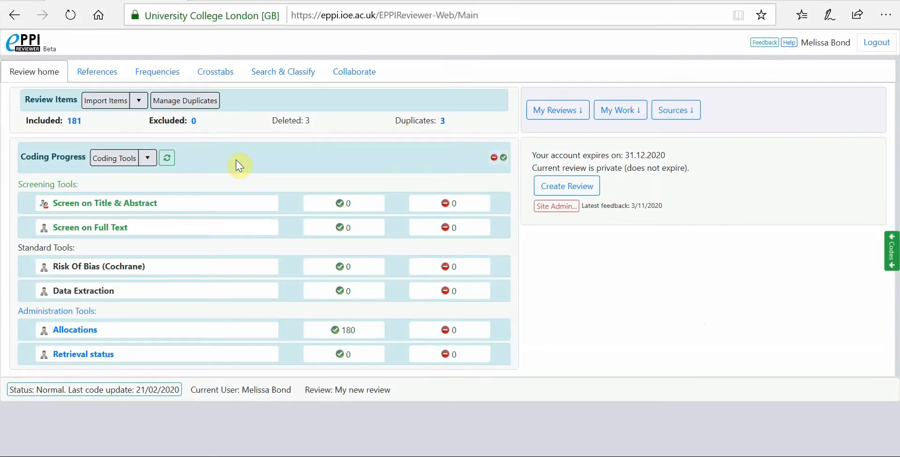
Keep the RIS format and select scopus1.ris, loading its 6 references.
left_click(105, 99)
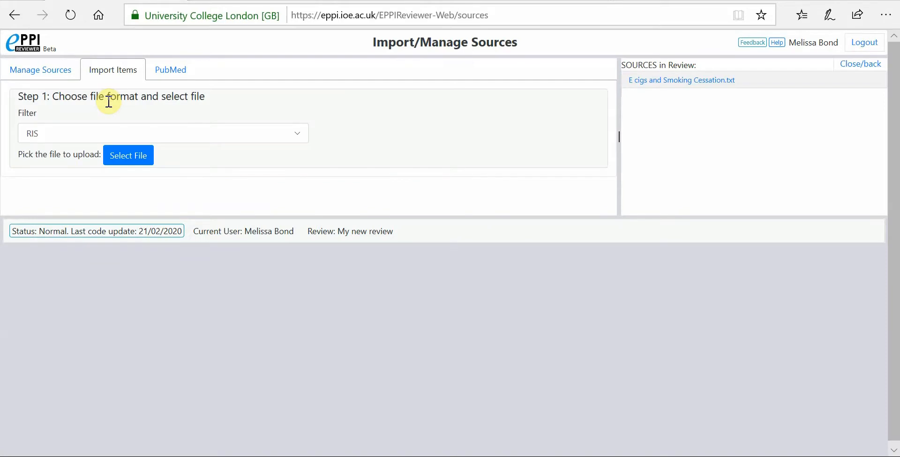
mouse_move(271, 138)
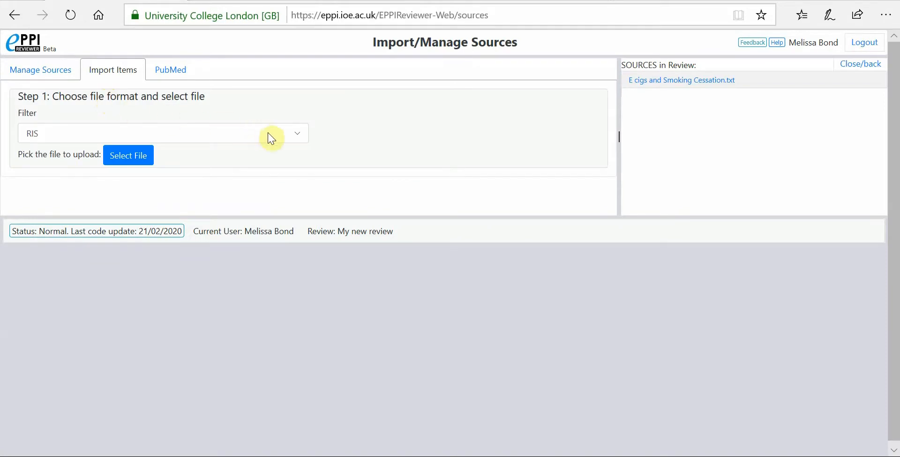
left_click(297, 133)
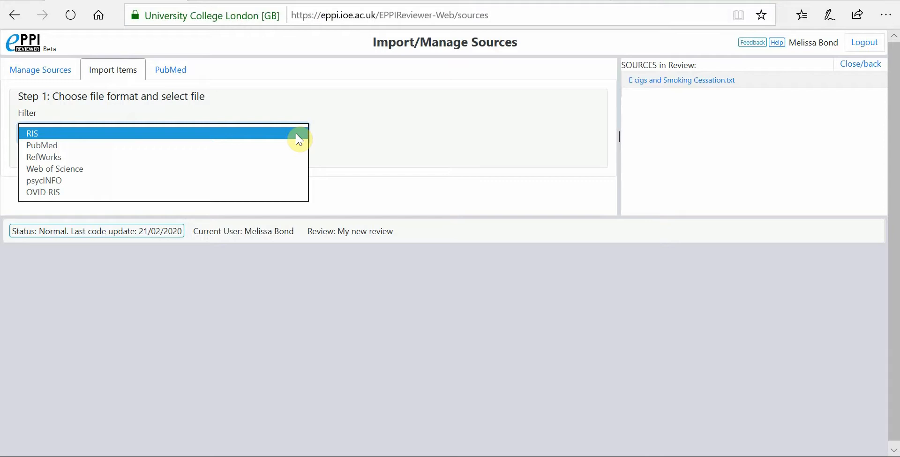
left_click(32, 133)
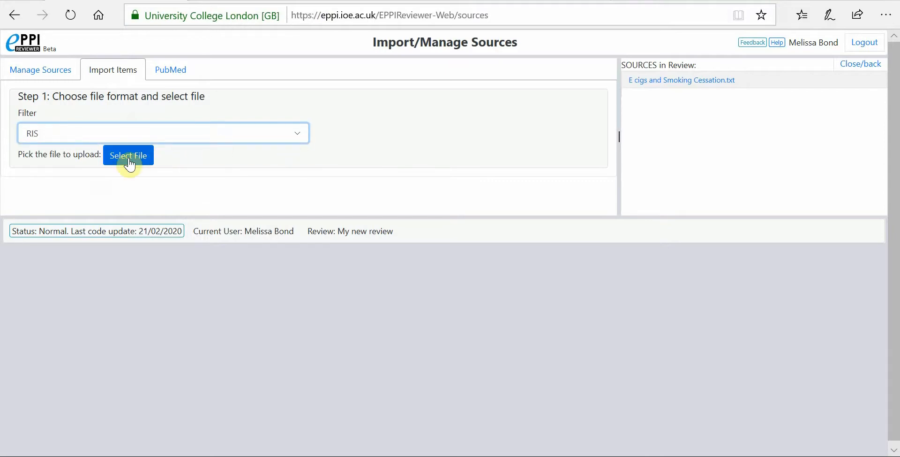
left_click(128, 156)
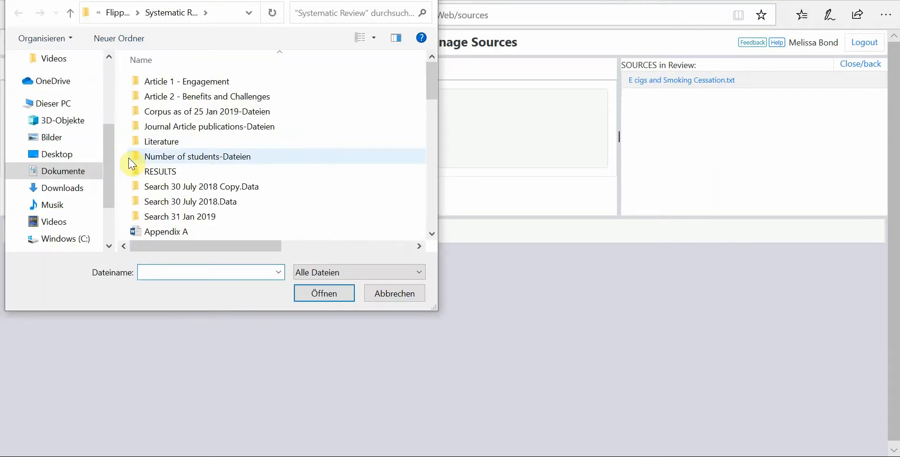
scroll("down", 3)
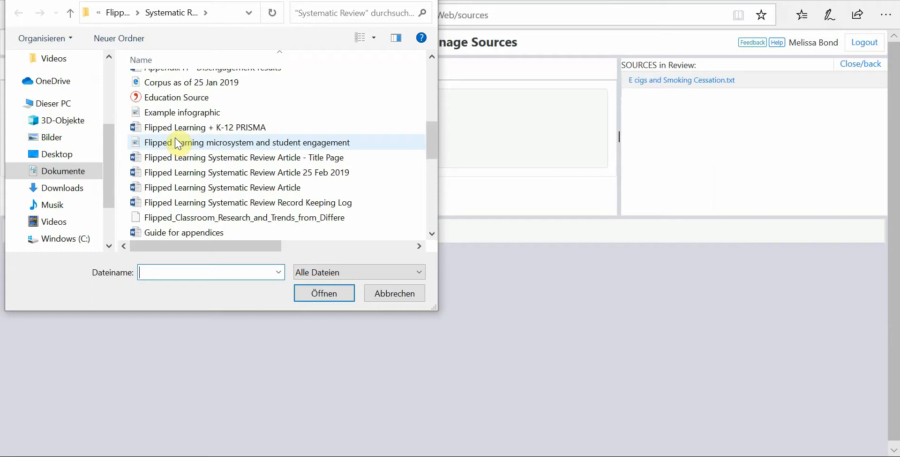
scroll("down", 3)
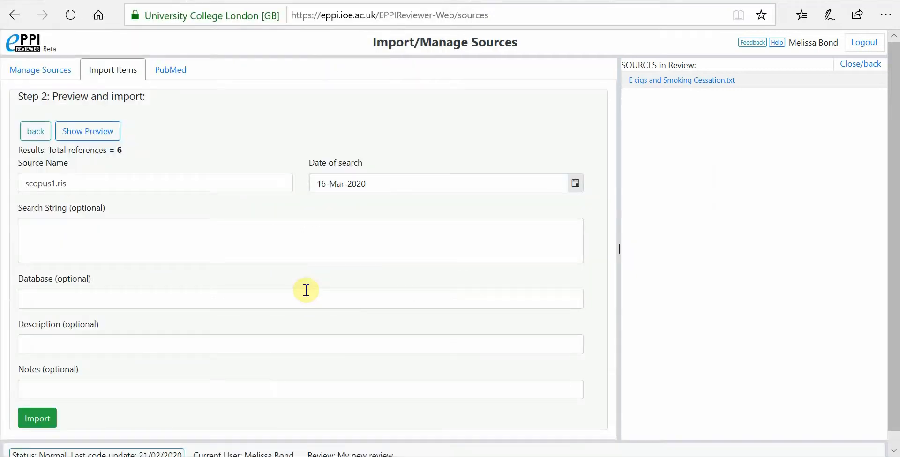
mouse_move(153, 160)
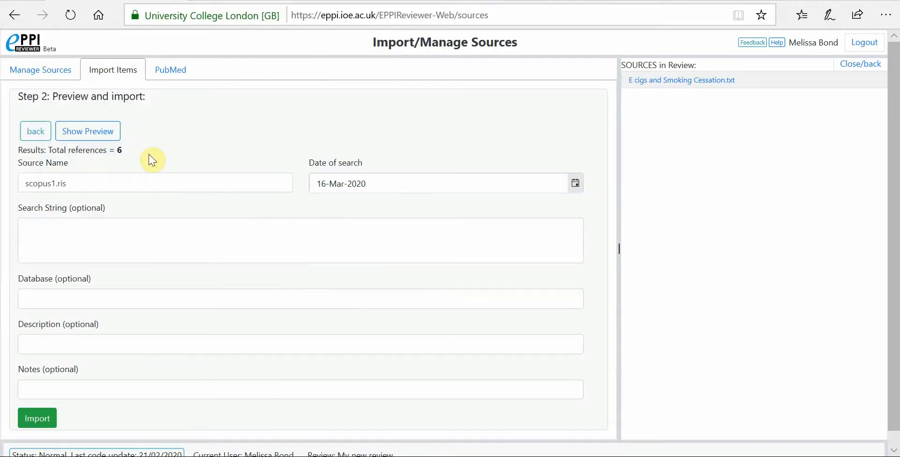
Preview and check the 6 scopus1.ris references, hide the preview, and import them.
left_click(87, 131)
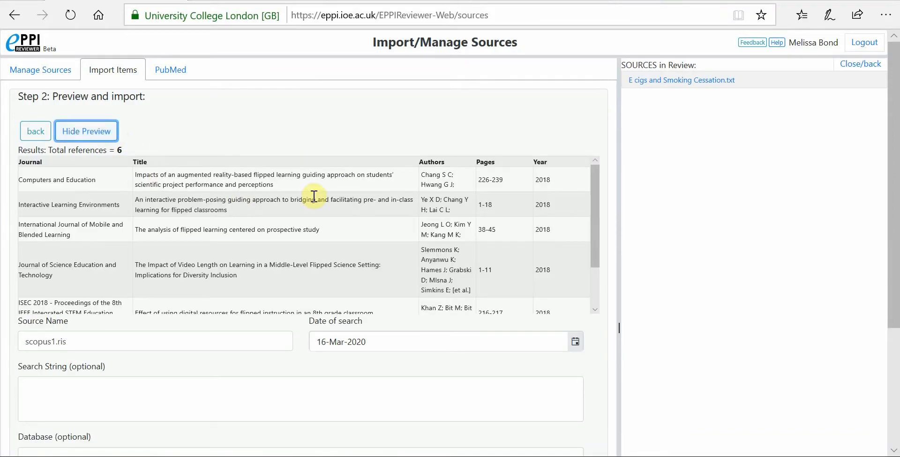
scroll("down", 3)
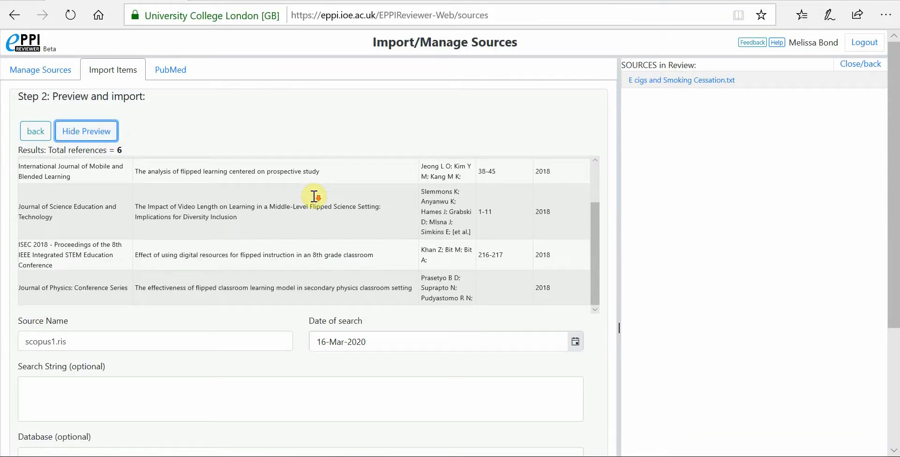
left_click(86, 130)
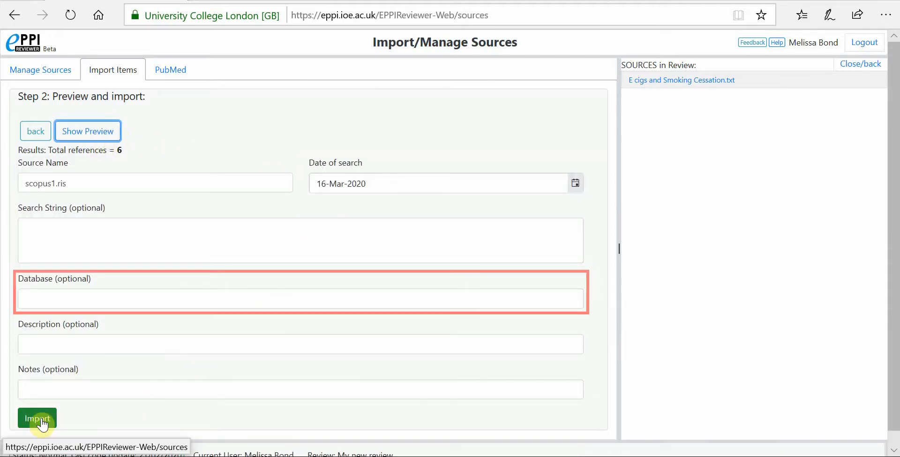
left_click(37, 418)
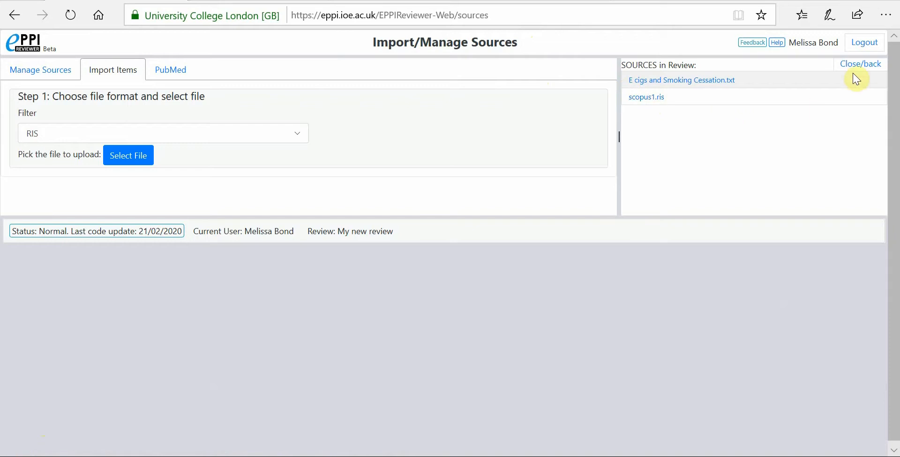
Go back to Review home with 187 included items and reopen Import Items.
left_click(860, 63)
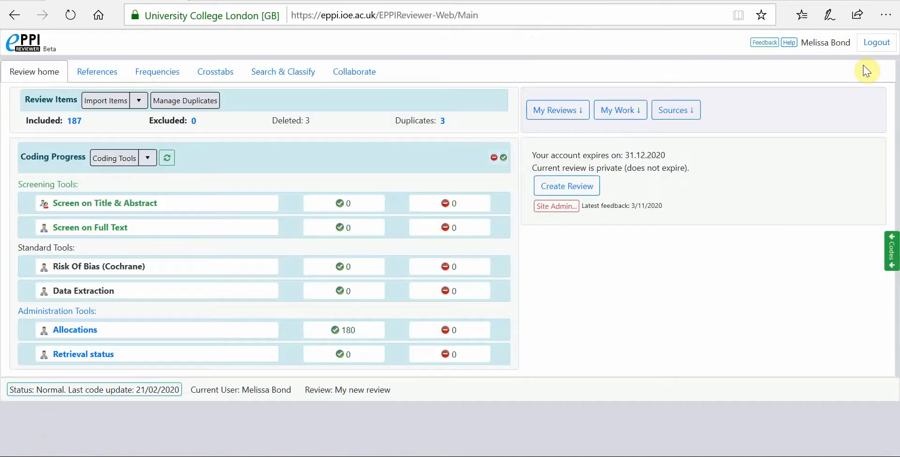
mouse_move(141, 128)
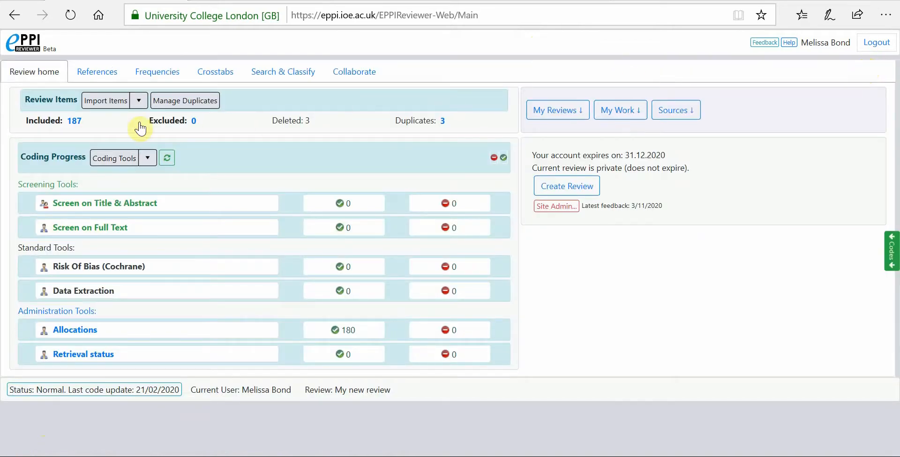
left_click(97, 72)
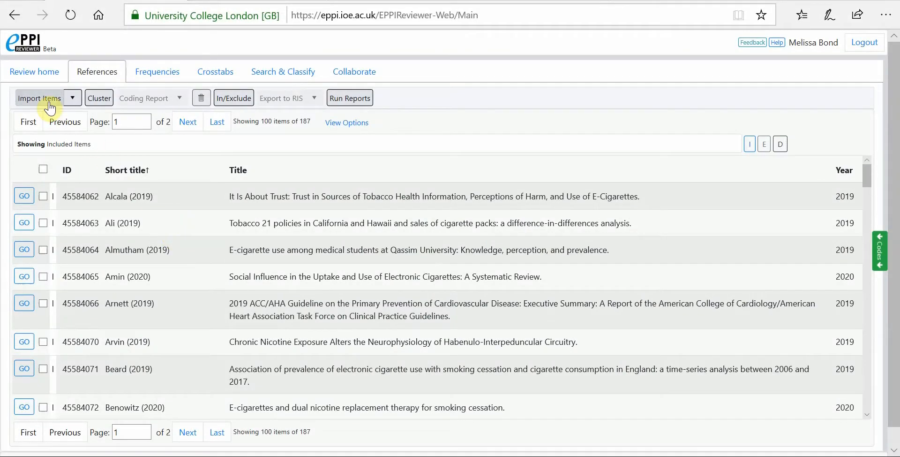
left_click(39, 97)
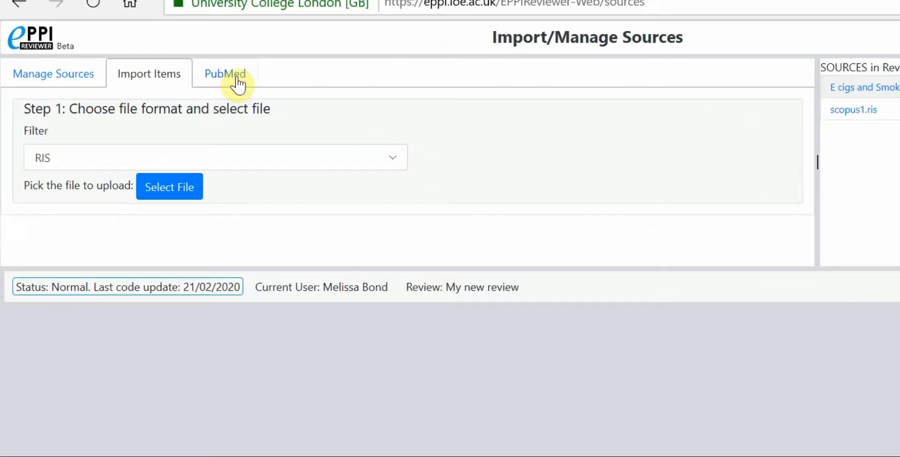
Search PubMed for 'Dog AND cat AND mouse', returning 865 references.
left_click(224, 73)
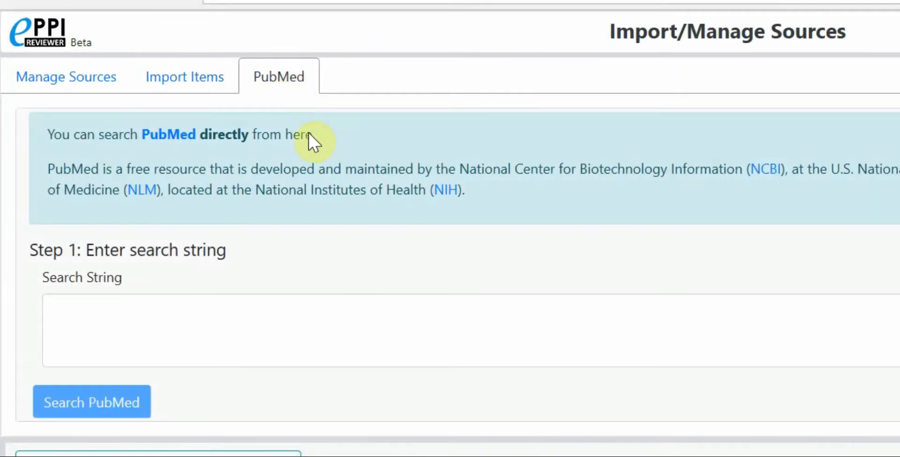
left_click(356, 330)
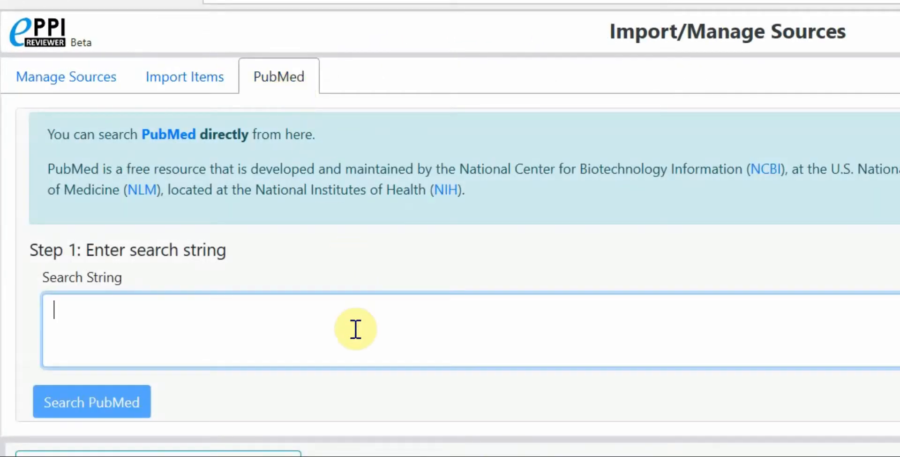
type("Dog AND cat AND")
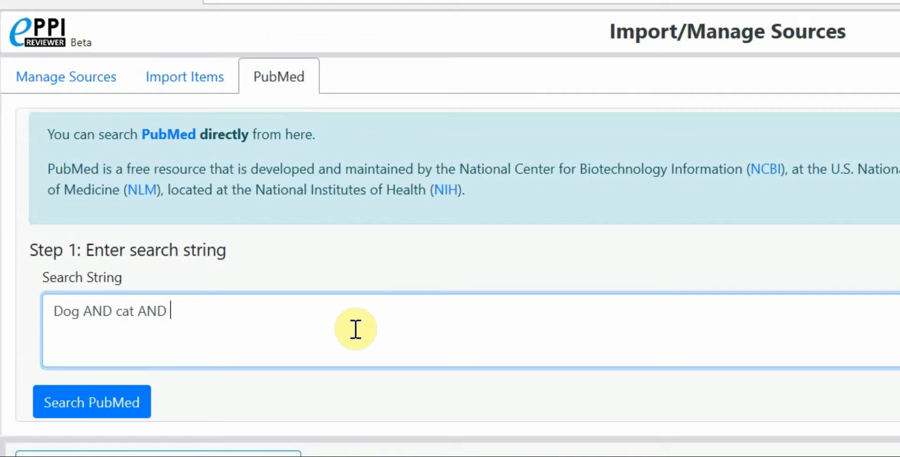
type("mouse")
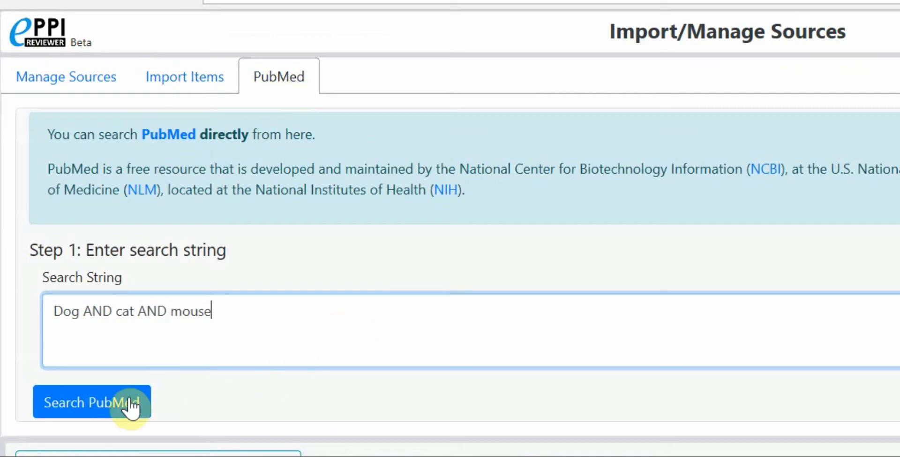
left_click(92, 402)
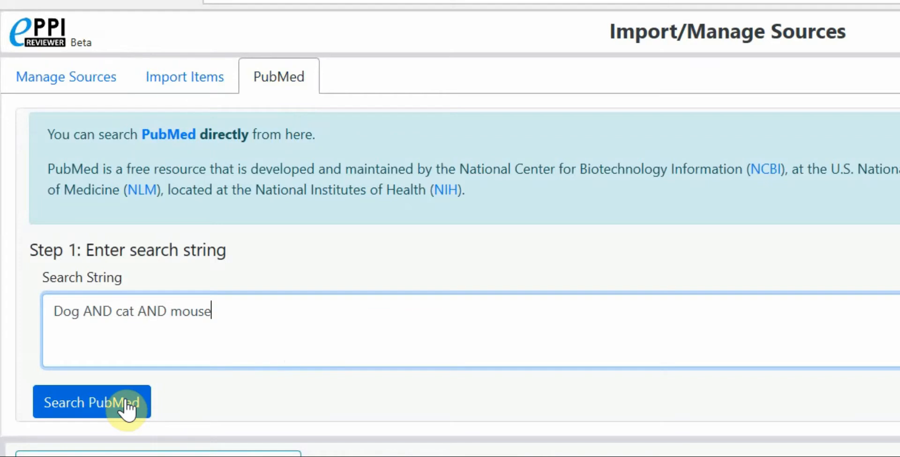
left_click(91, 401)
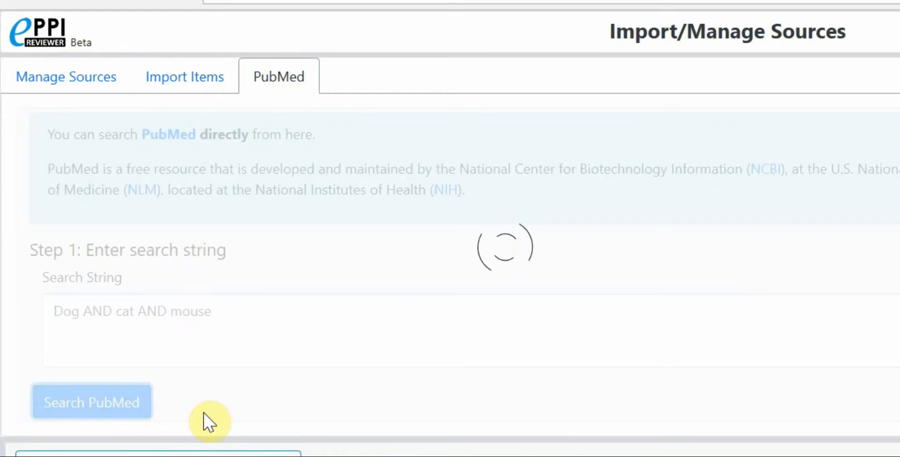
left_click(92, 401)
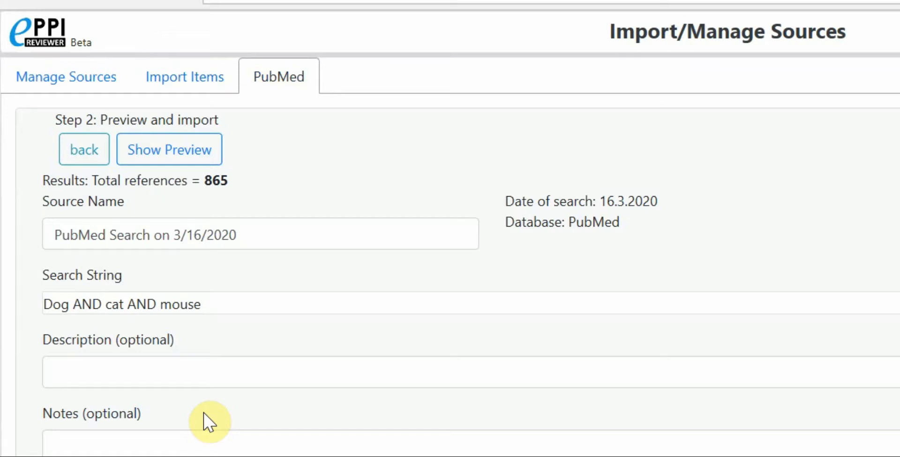
mouse_move(216, 204)
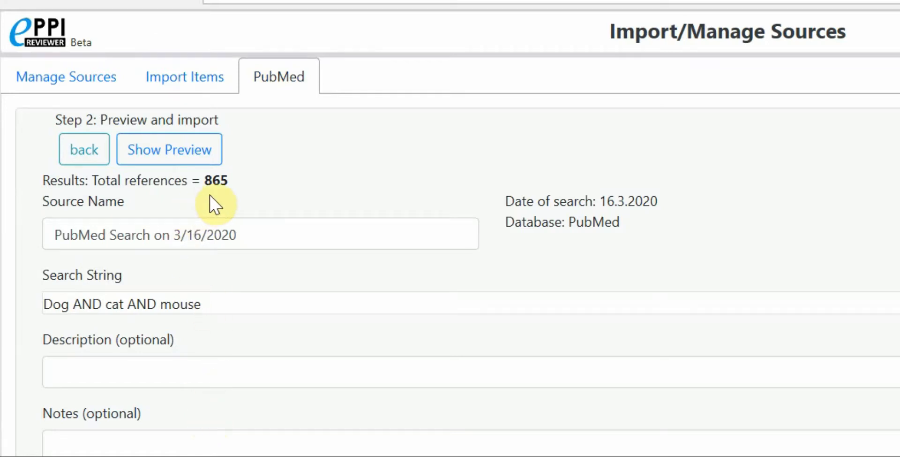
Preview the PubMed results, set 'to Item' to 2, and import items 1–2.
left_click(169, 148)
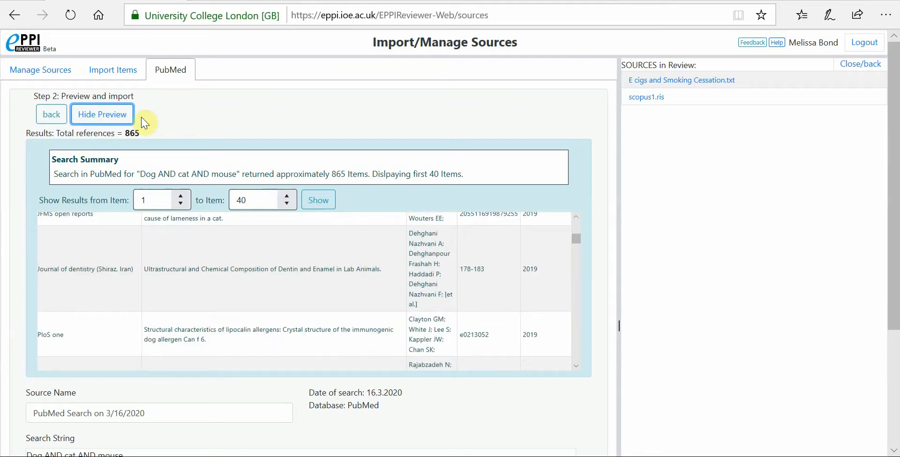
left_click(102, 114)
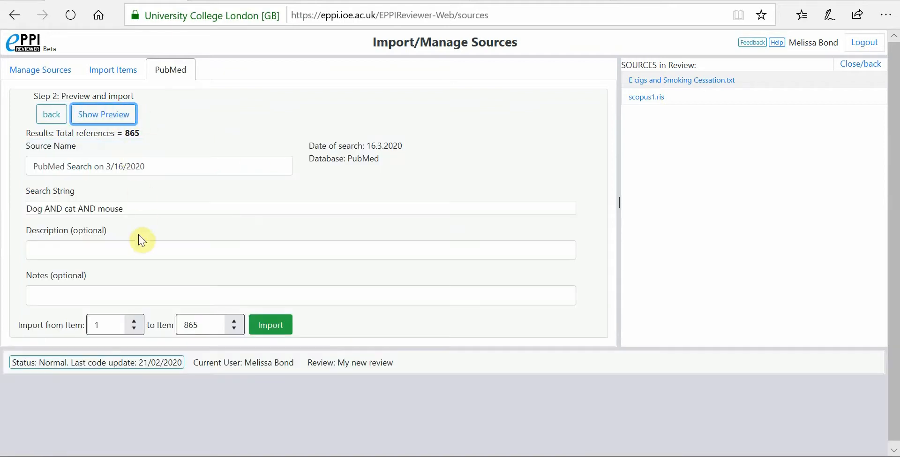
mouse_move(146, 292)
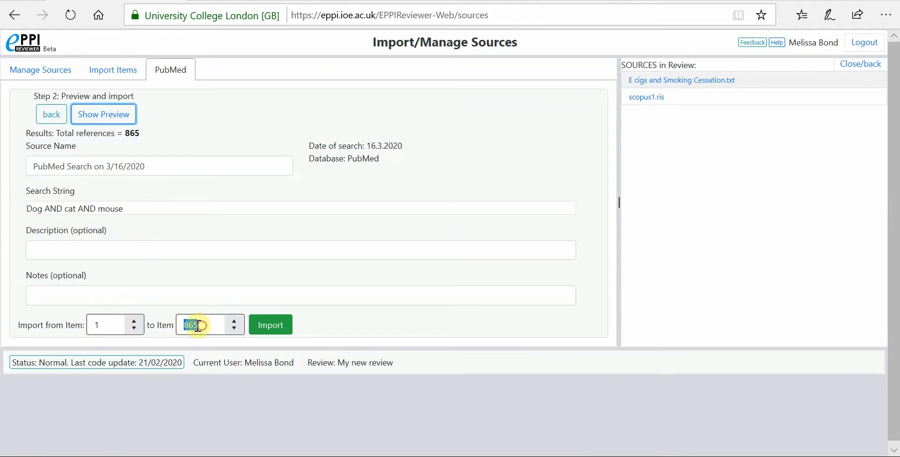
type("2")
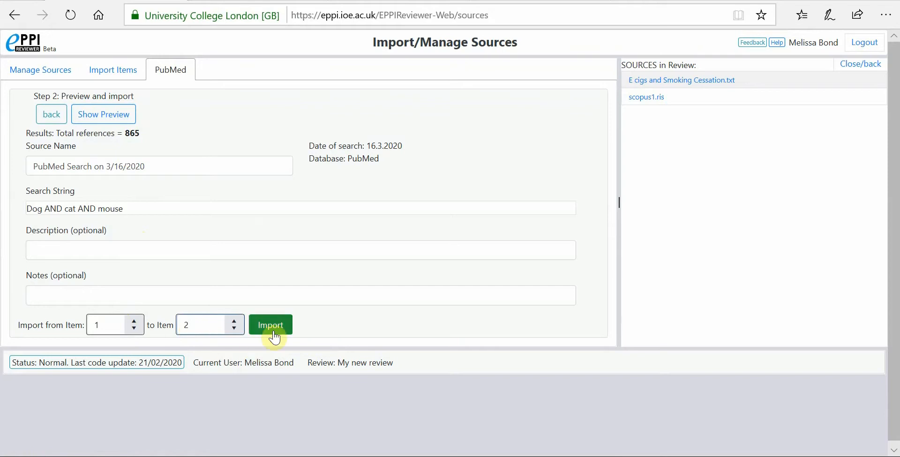
left_click(270, 325)
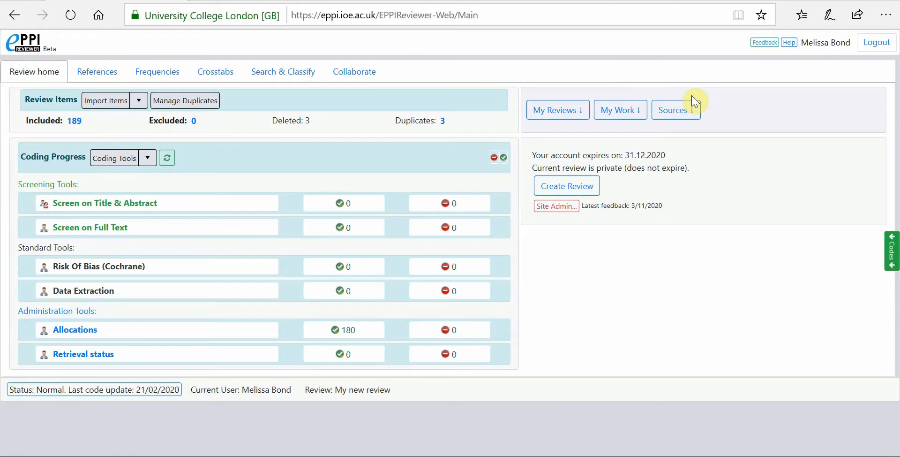
Expand the Sources list and open 'PubMed Search on 3/16/2020' with its 2 items.
left_click(676, 109)
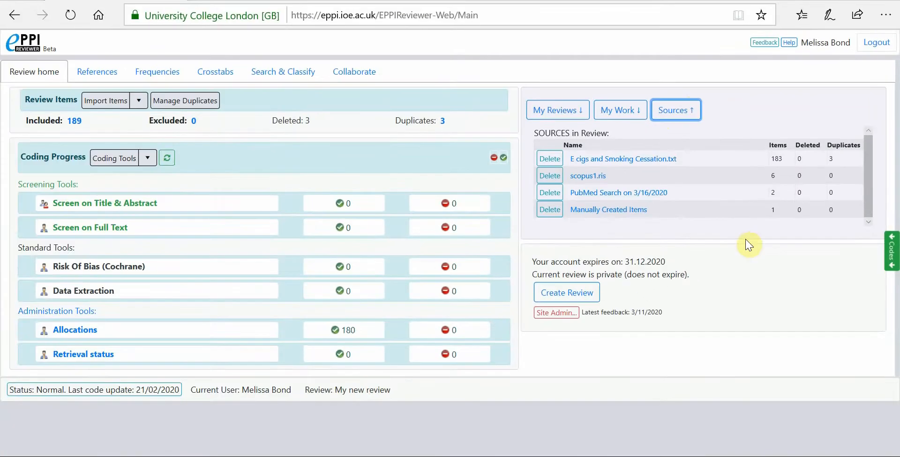
mouse_move(121, 141)
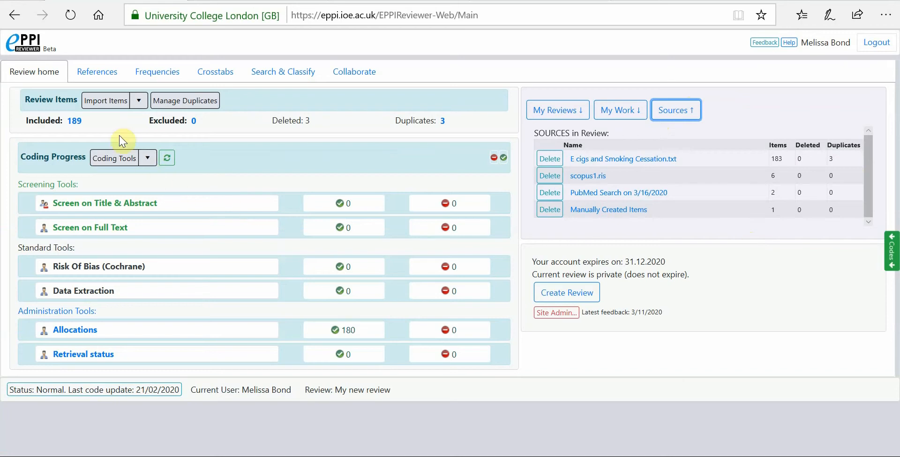
left_click(105, 100)
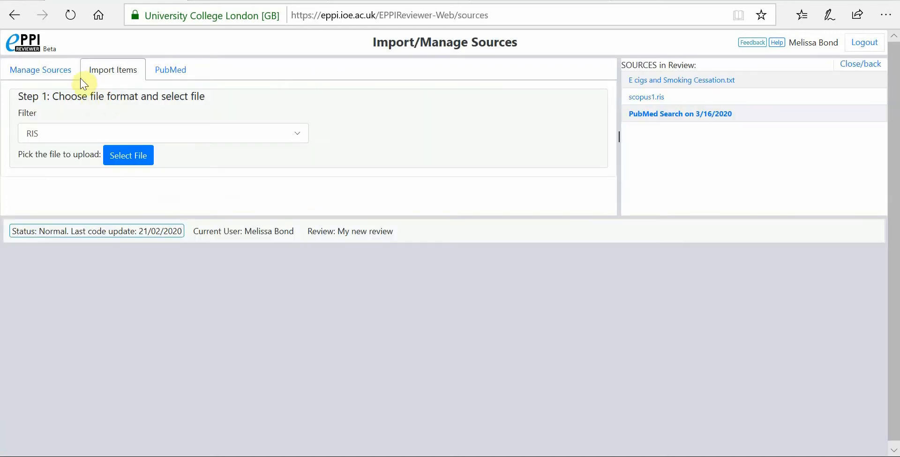
View the PubMed and 'E cigs and Smoking Cessation.txt' source details, then return home.
left_click(40, 69)
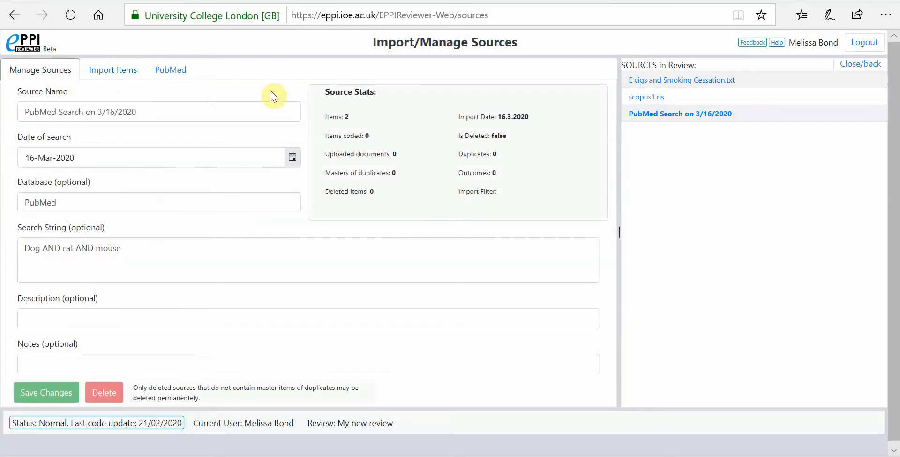
left_click(681, 79)
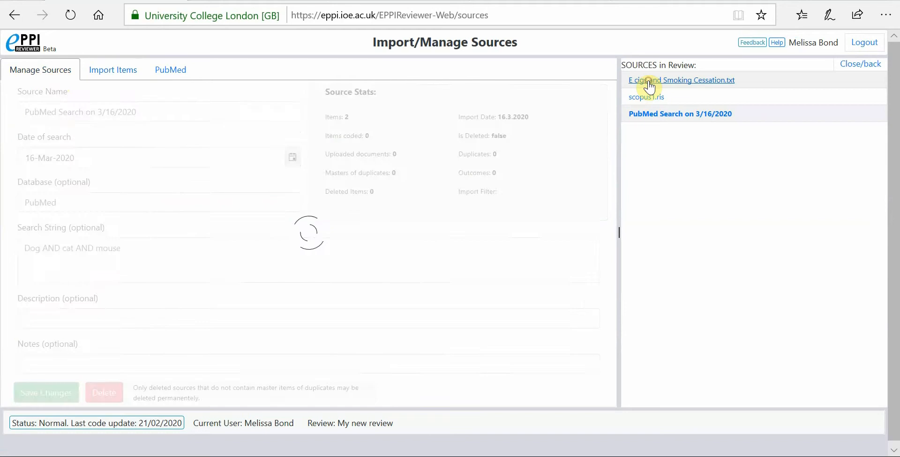
left_click(681, 79)
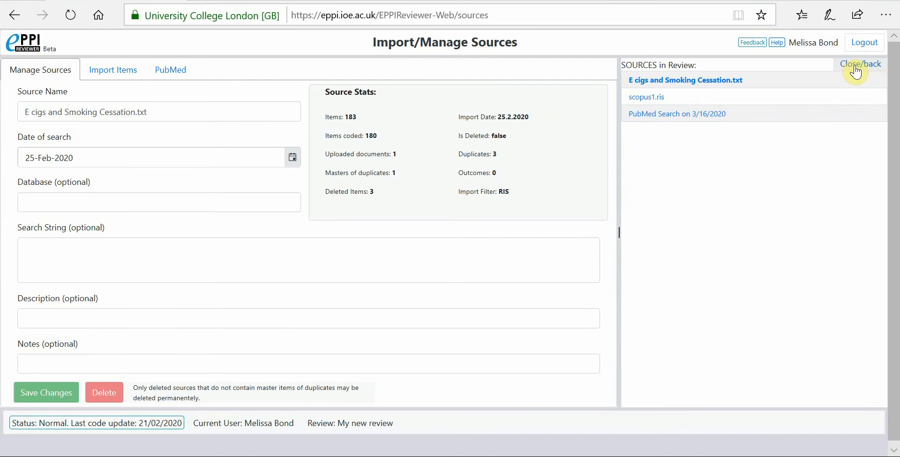
left_click(860, 63)
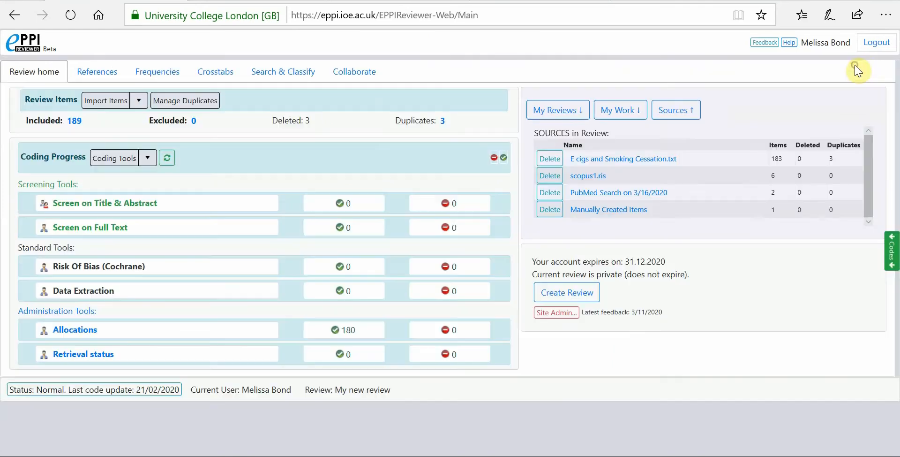
mouse_move(700, 262)
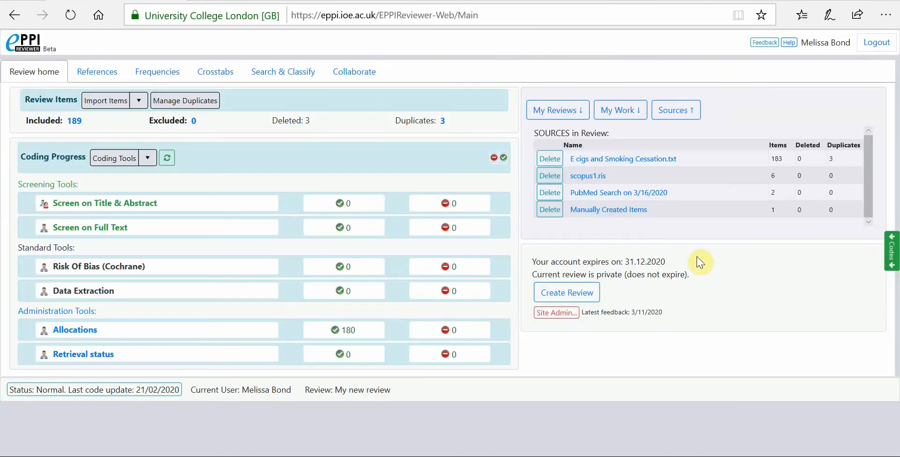